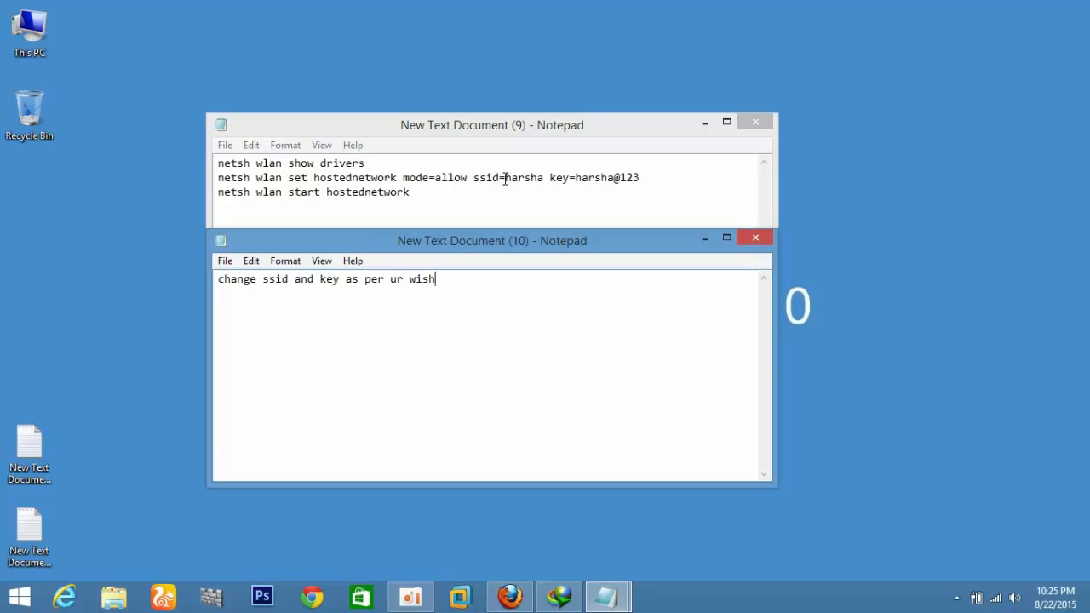
{"action": "double_click", "coordinate": [523, 178]}
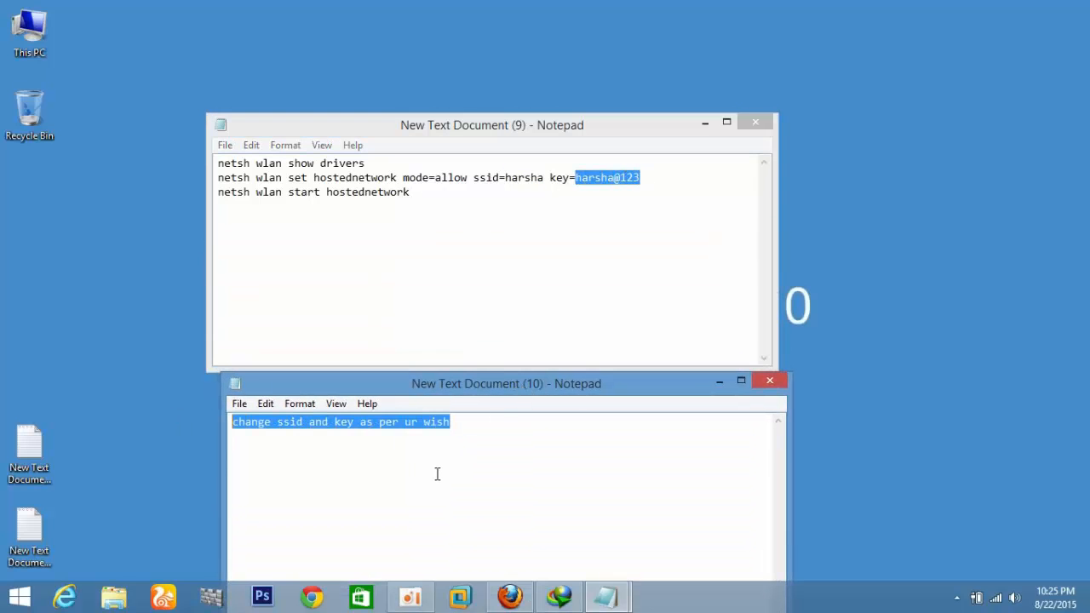
{"action": "left_click", "coordinate": [225, 145]}
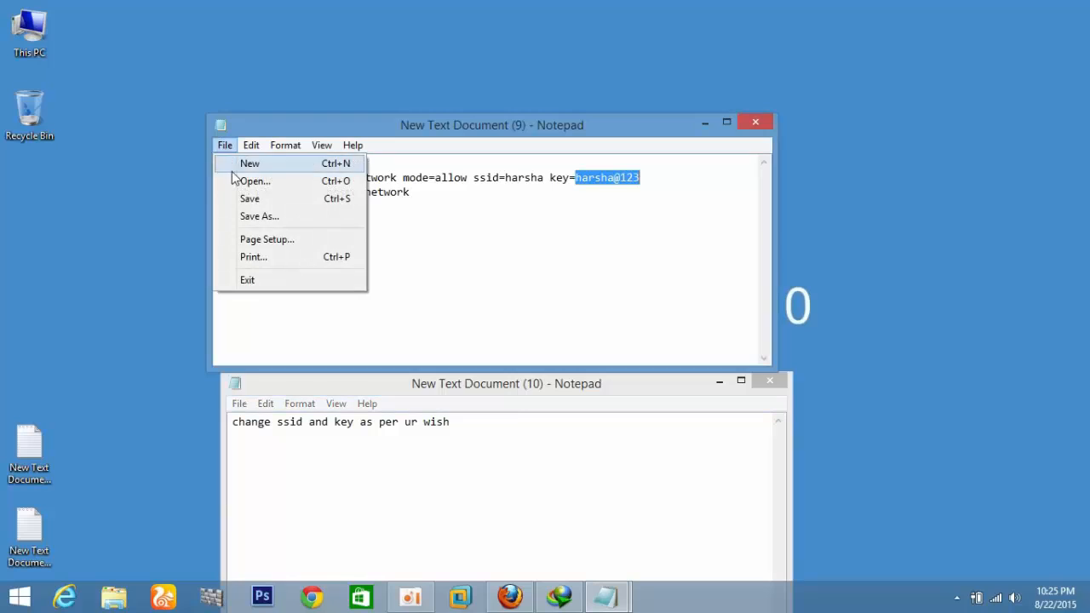
Save the hotspot commands to the Desktop as wifi.bat via Save As.
{"action": "left_click", "coordinate": [258, 216]}
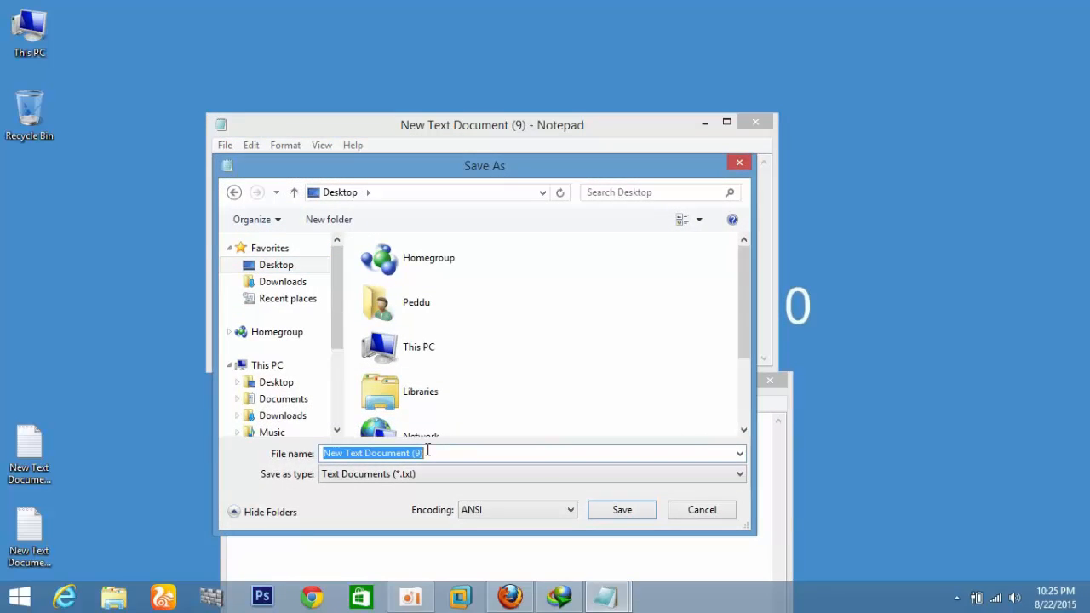
{"action": "type", "text": "wifi"}
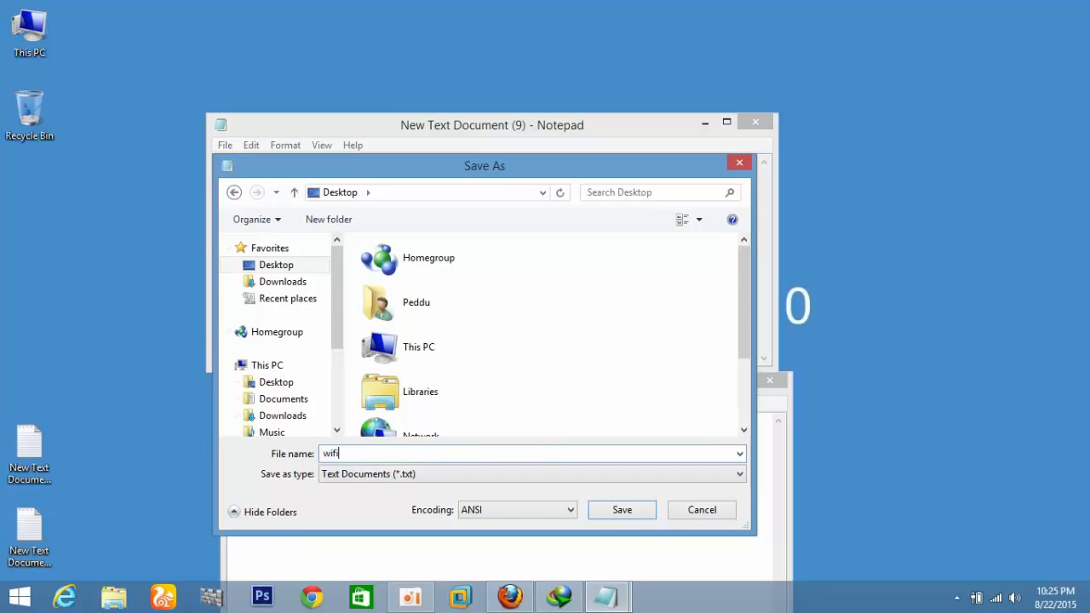
{"action": "type", "text": ".bat"}
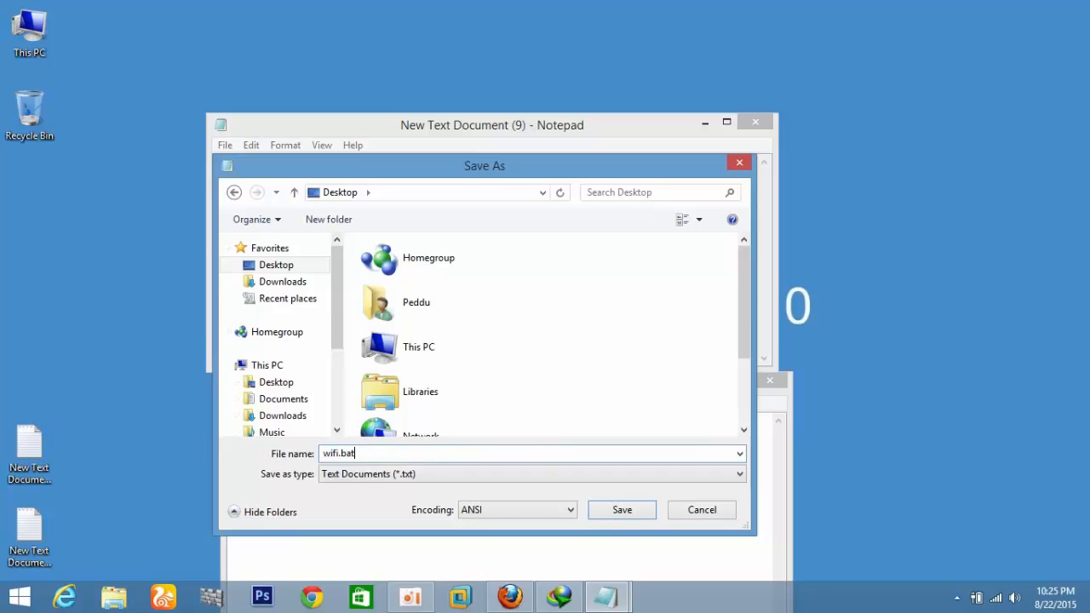
{"action": "left_click", "coordinate": [622, 509]}
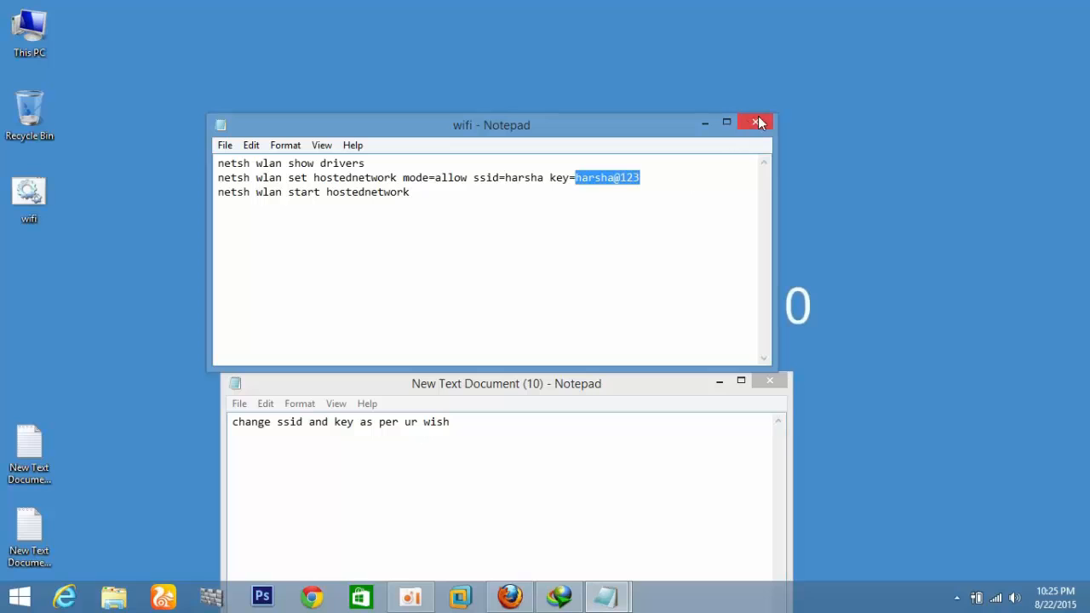
Close Notepad, run wifi.bat as administrator, and show Network Connections (ncpa.cpl) maximized.
{"action": "left_click", "coordinate": [756, 125]}
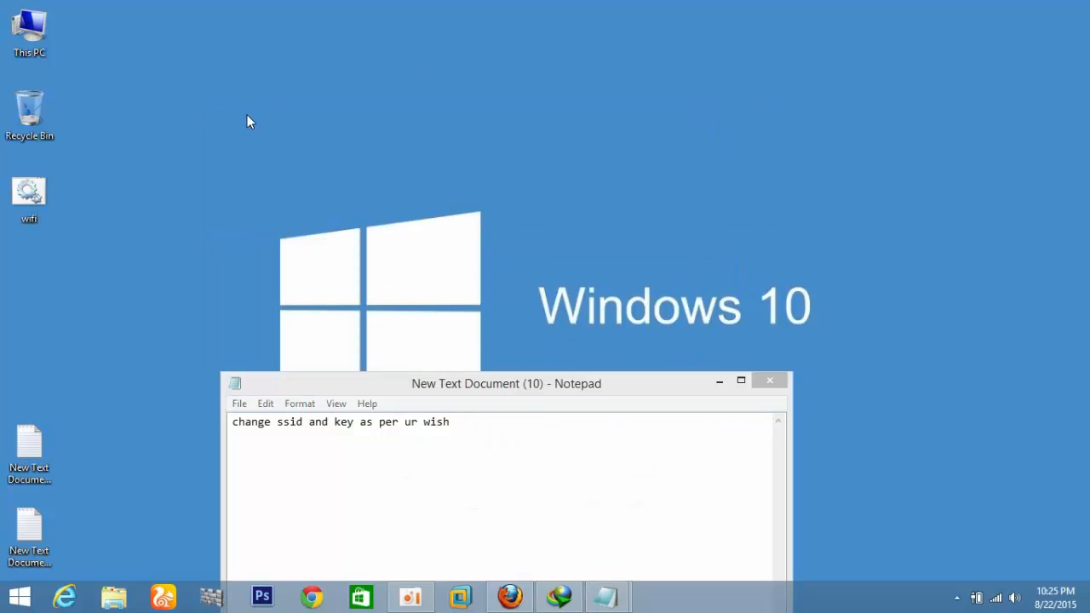
{"action": "right_click", "coordinate": [29, 191]}
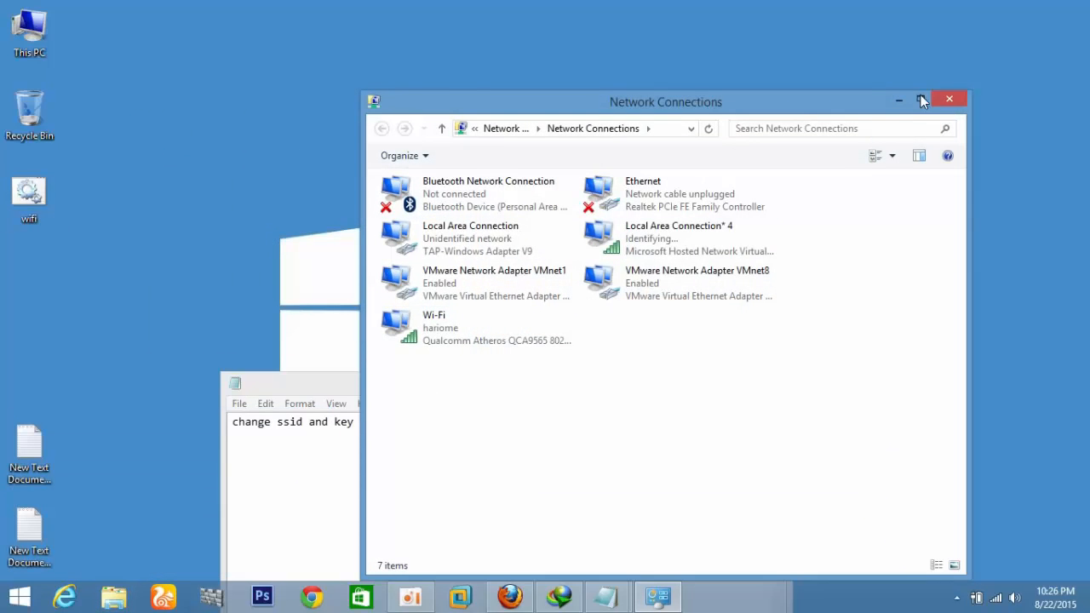
{"action": "mouse_move", "coordinate": [948, 99]}
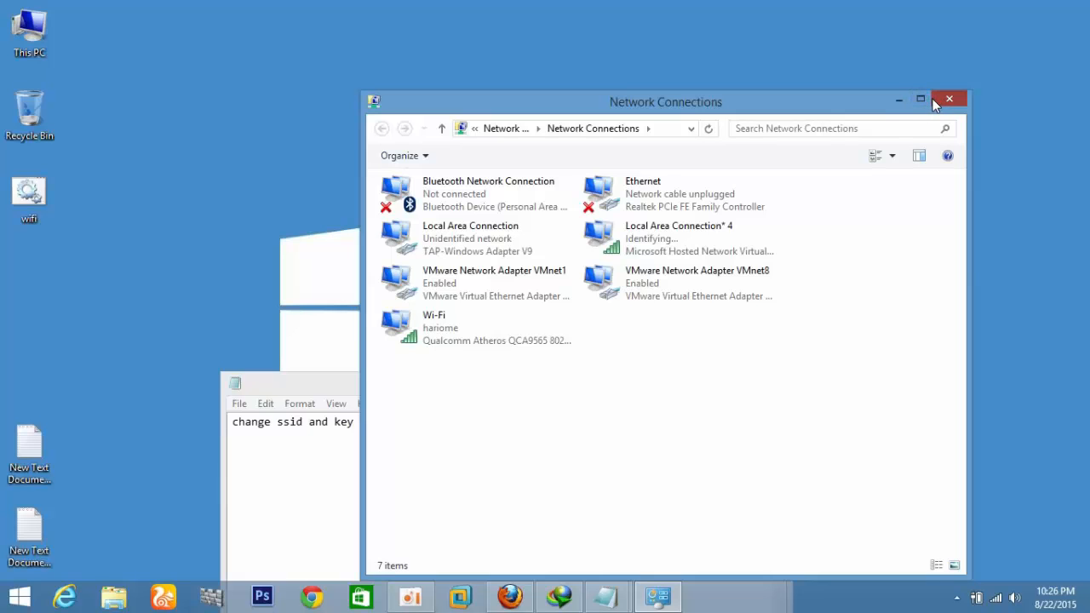
{"action": "left_click", "coordinate": [948, 99]}
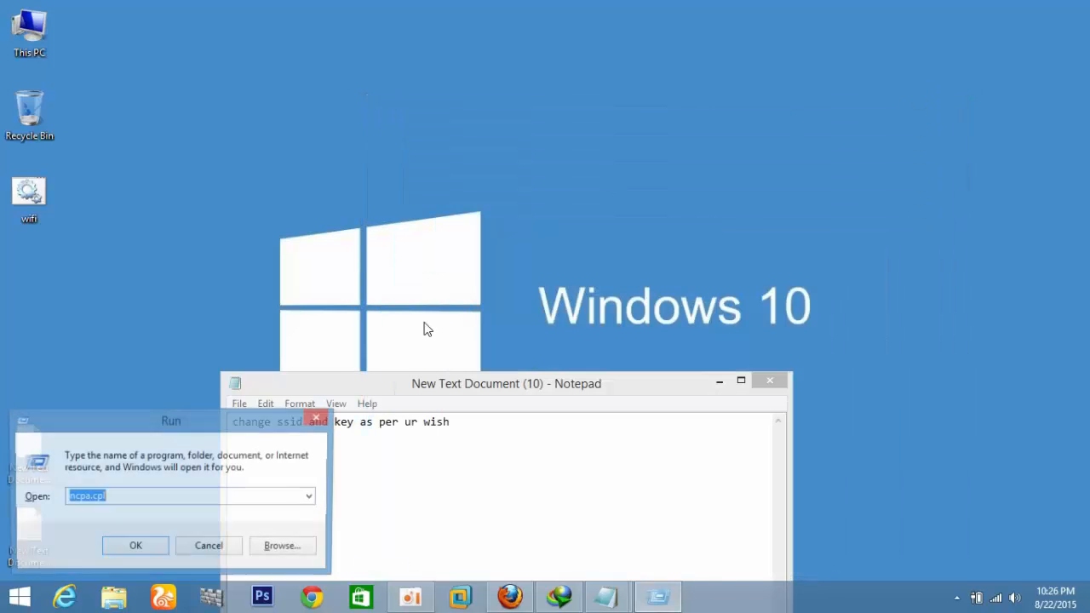
{"action": "left_click", "coordinate": [136, 545]}
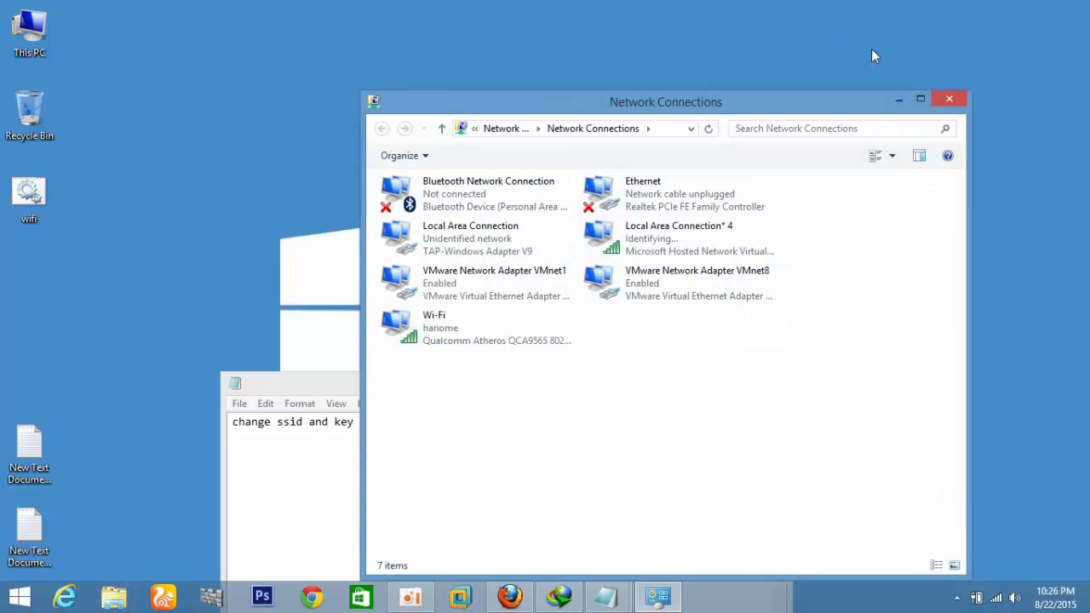
{"action": "left_click", "coordinate": [920, 98]}
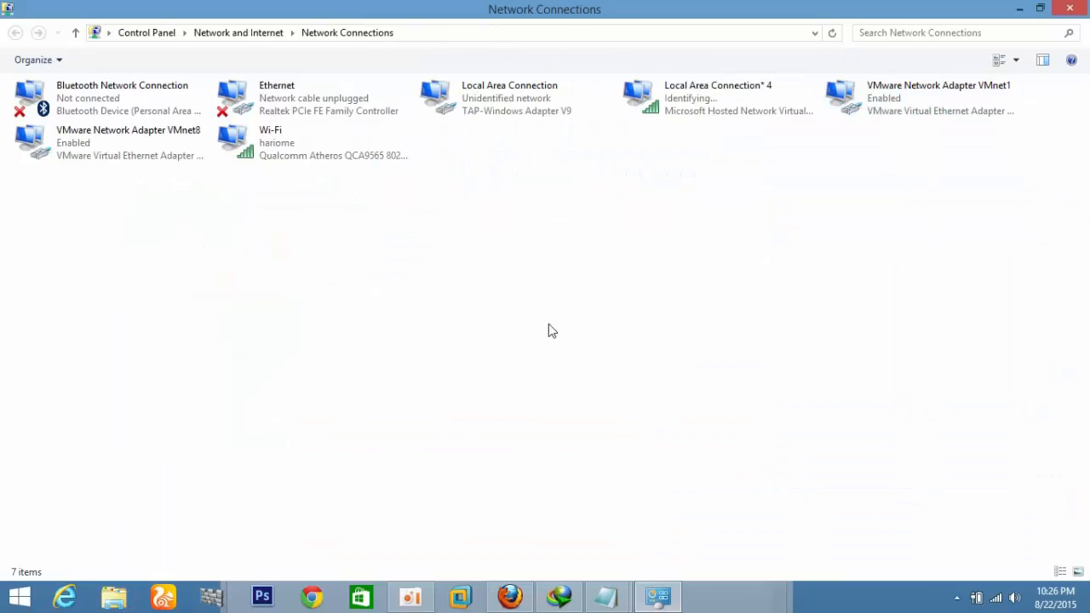
{"action": "mouse_move", "coordinate": [585, 390]}
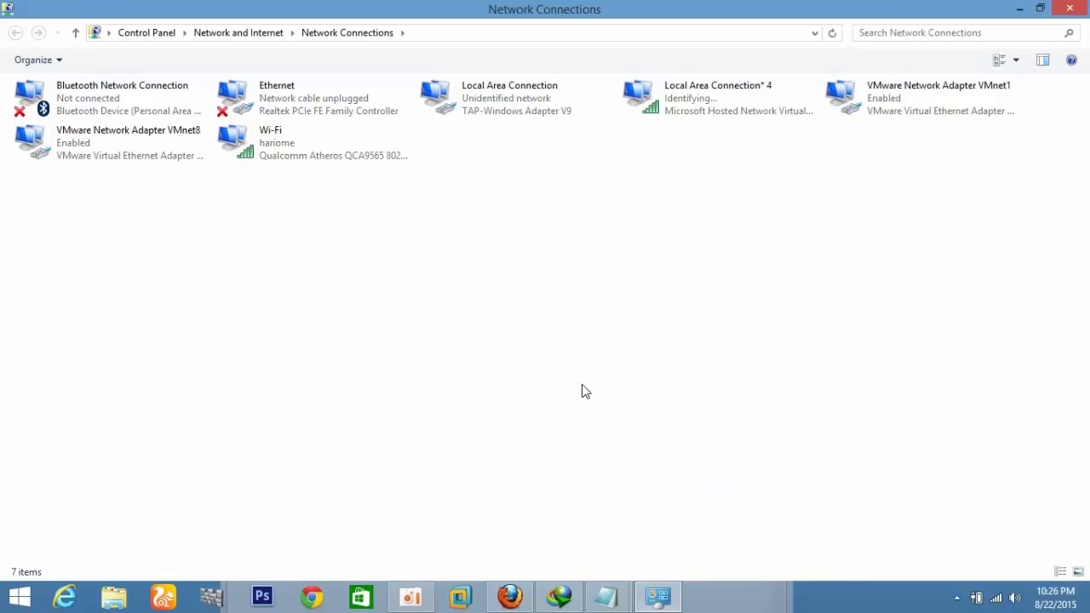
Select the Wi-Fi adapter and show the Sharing page of its Properties.
{"action": "left_click", "coordinate": [306, 143]}
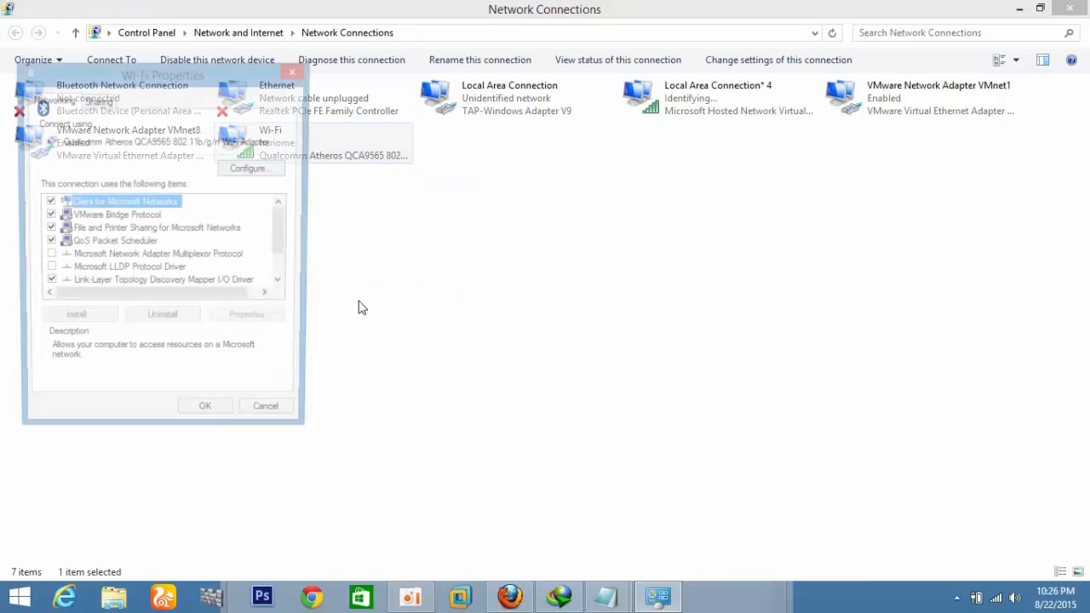
{"action": "left_click", "coordinate": [96, 99]}
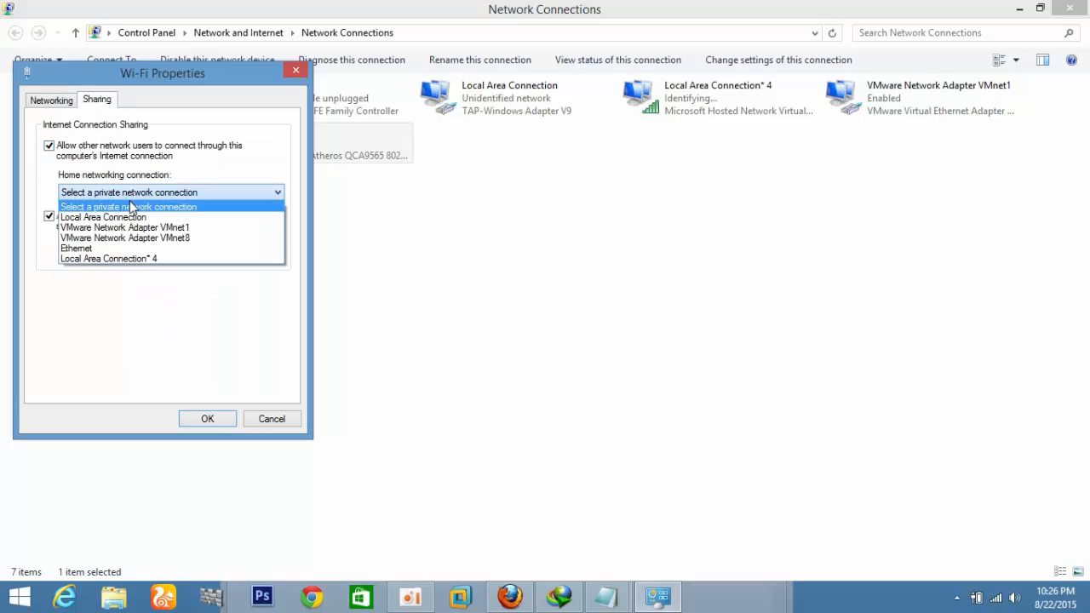
{"action": "mouse_move", "coordinate": [130, 259]}
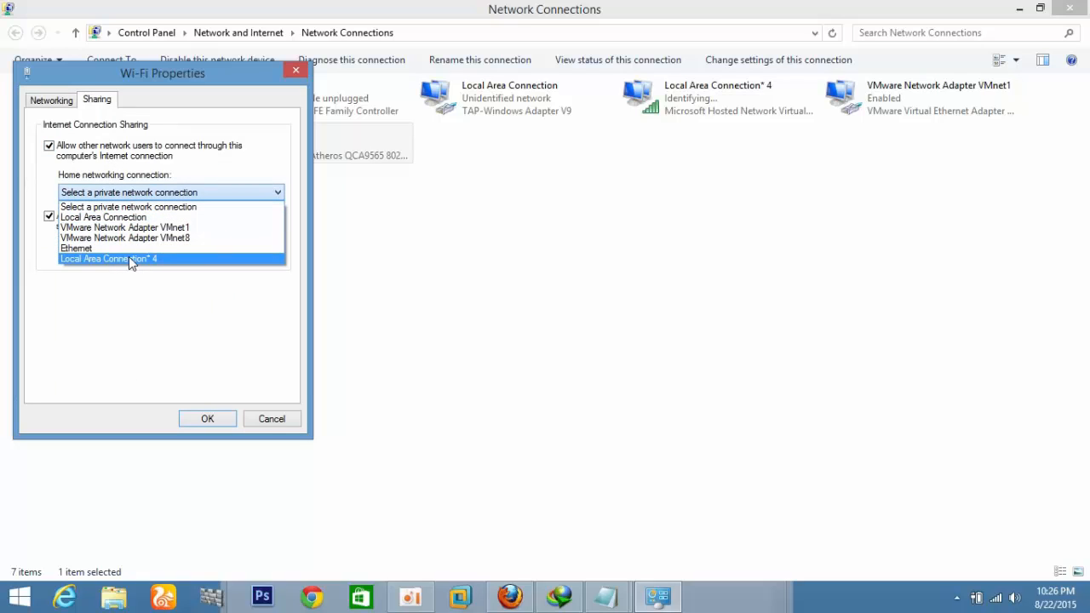
Share Wi-Fi internet with Local Area Connection* 4, disallow other users' control, and confirm.
{"action": "left_click", "coordinate": [108, 258]}
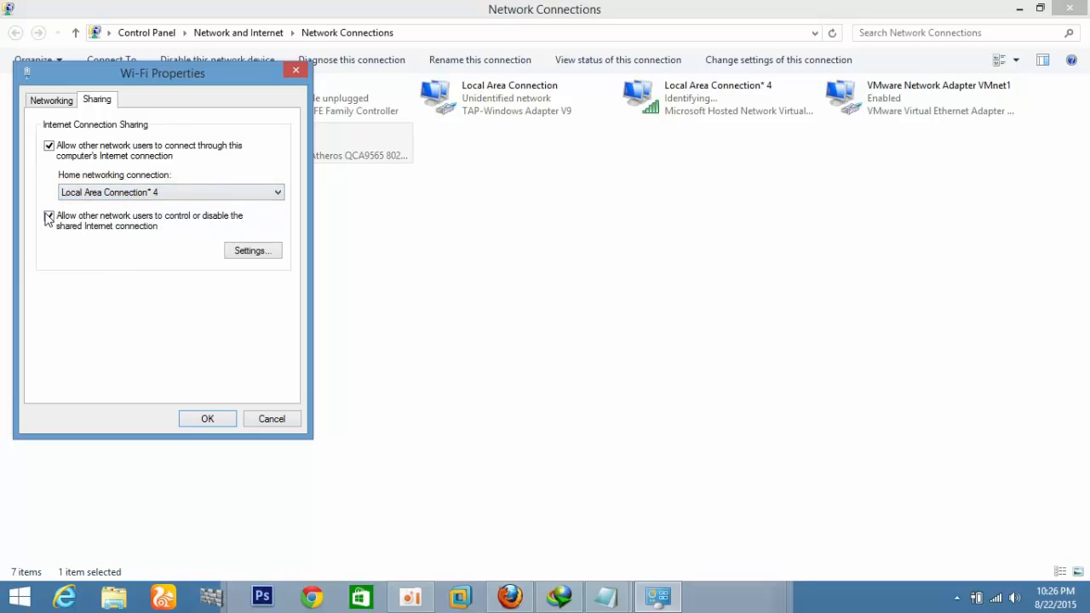
{"action": "left_click", "coordinate": [49, 216]}
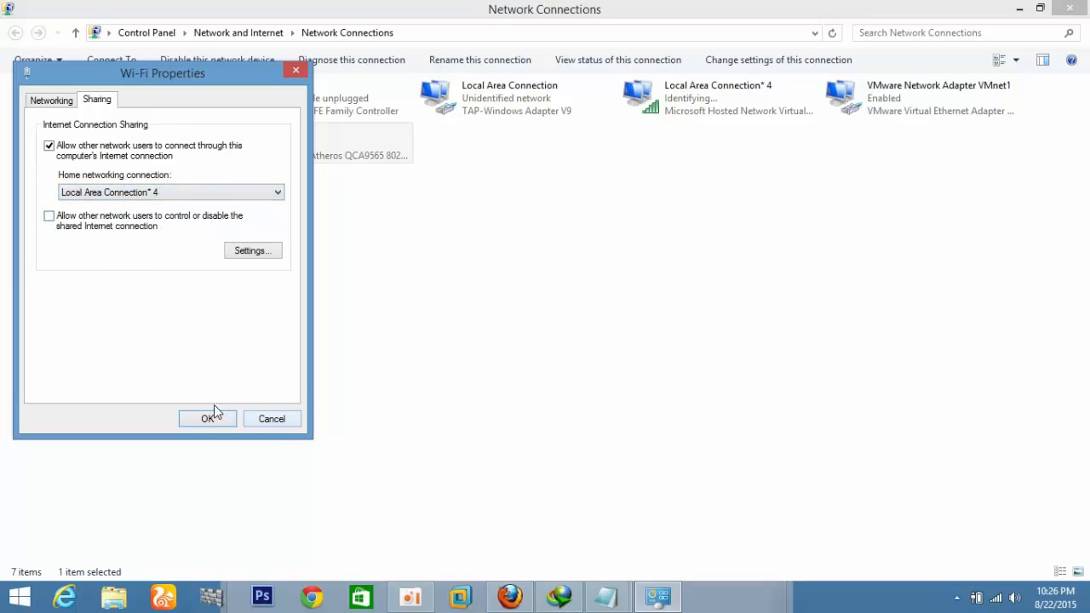
{"action": "left_click", "coordinate": [207, 418]}
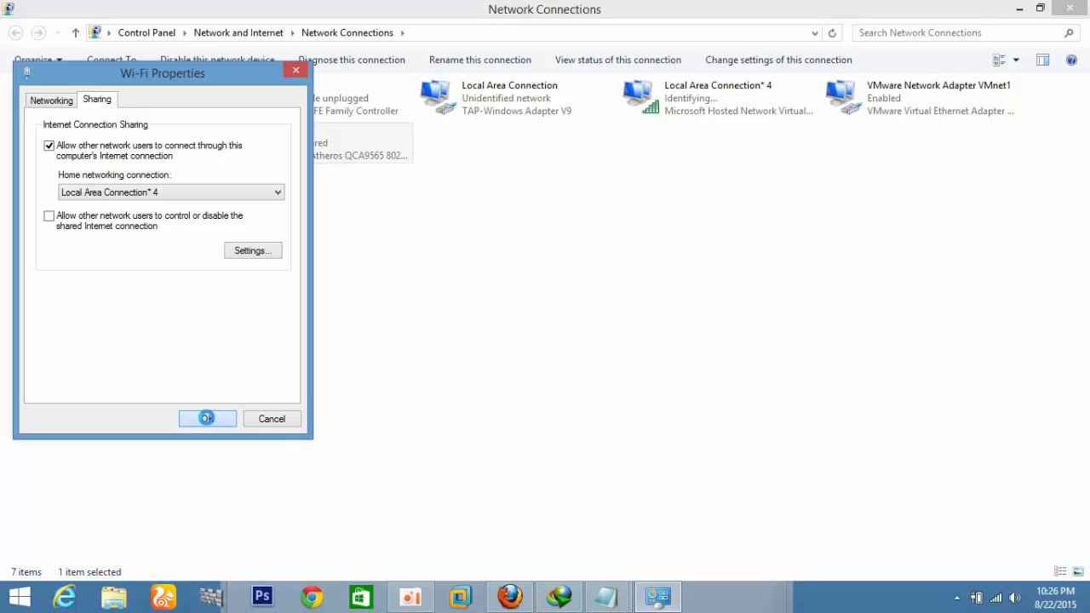
{"action": "left_click", "coordinate": [207, 418]}
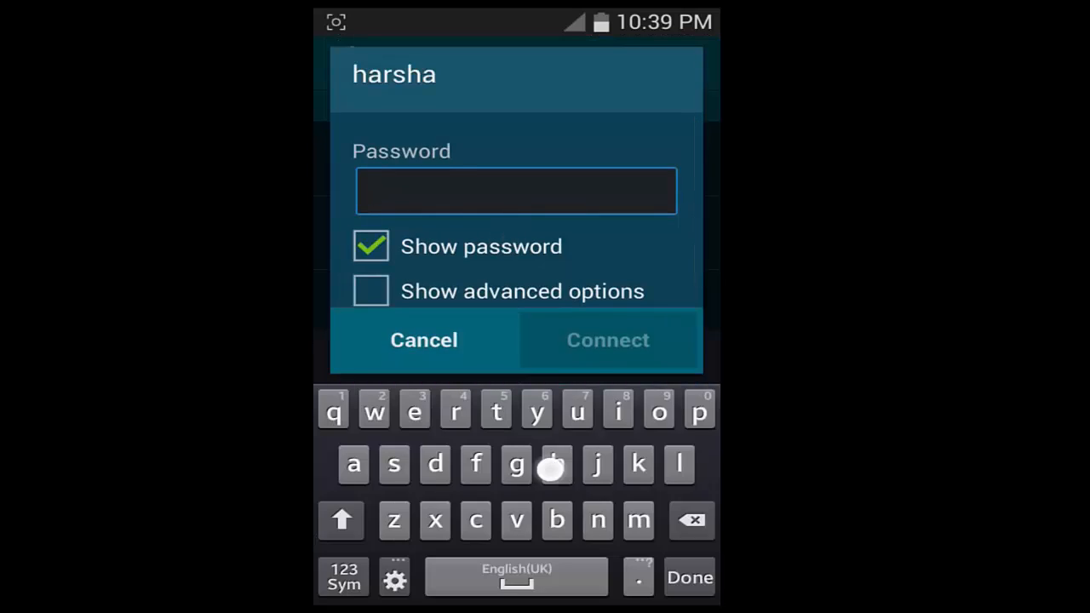
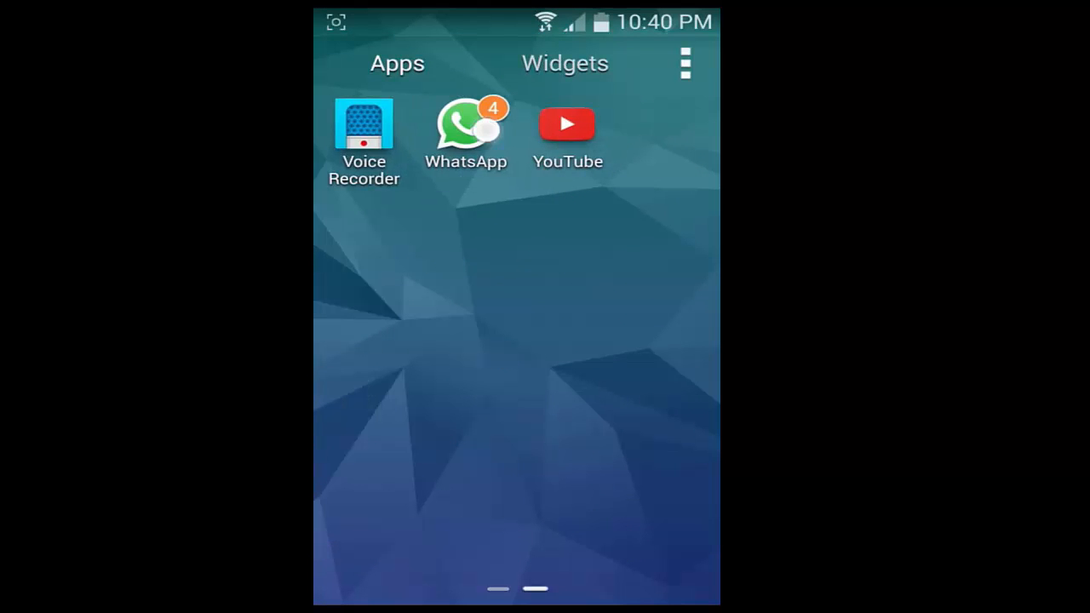
Send a Hello message in the WhatsApp chat with unread messages and return to the chat list.
{"action": "left_click", "coordinate": [466, 123]}
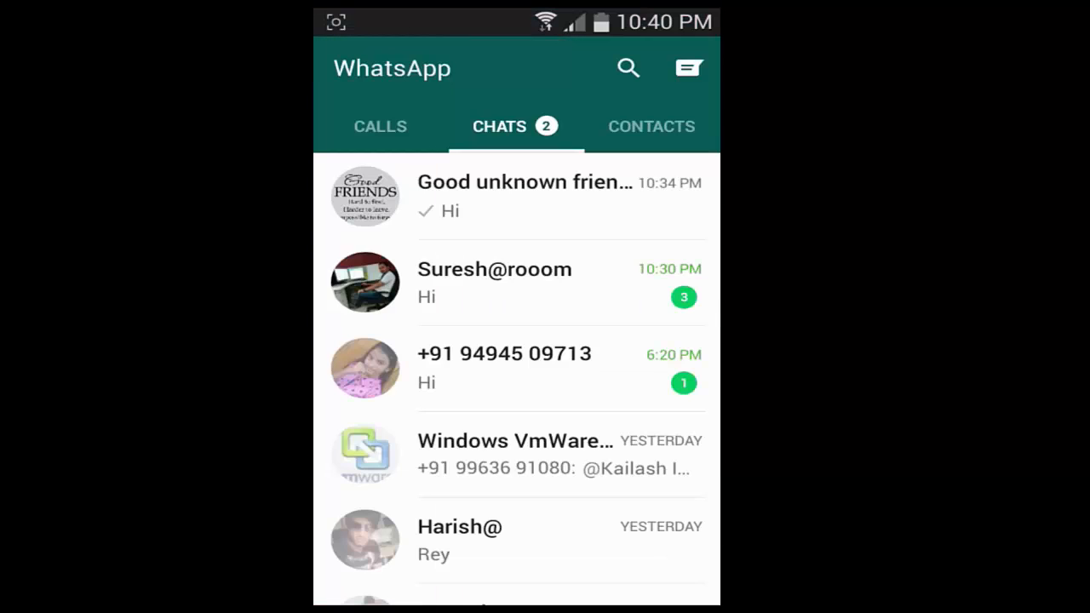
{"action": "left_click", "coordinate": [494, 283]}
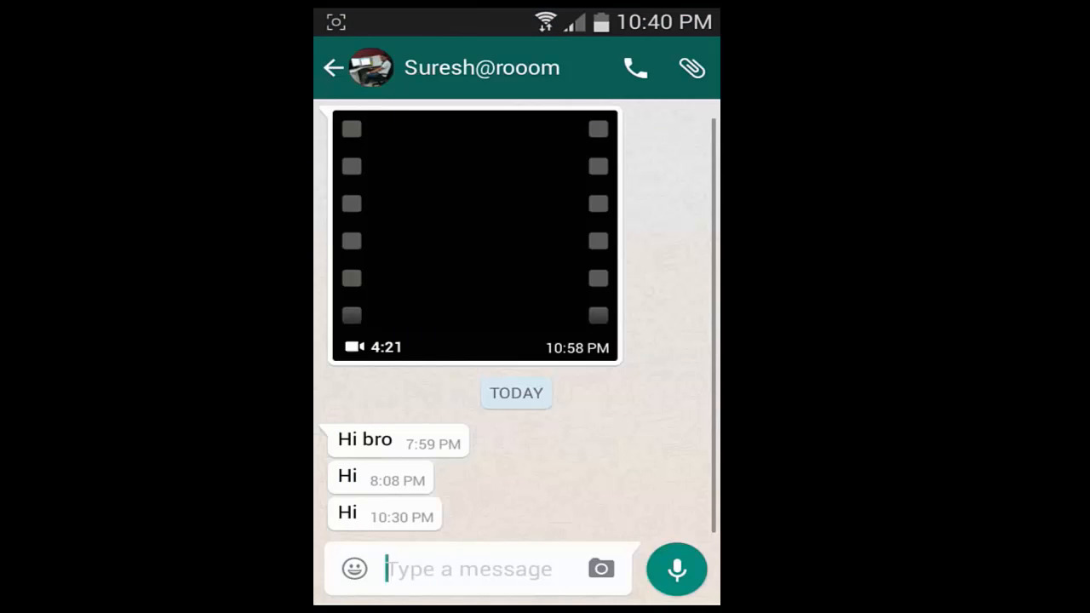
{"action": "left_click", "coordinate": [468, 569]}
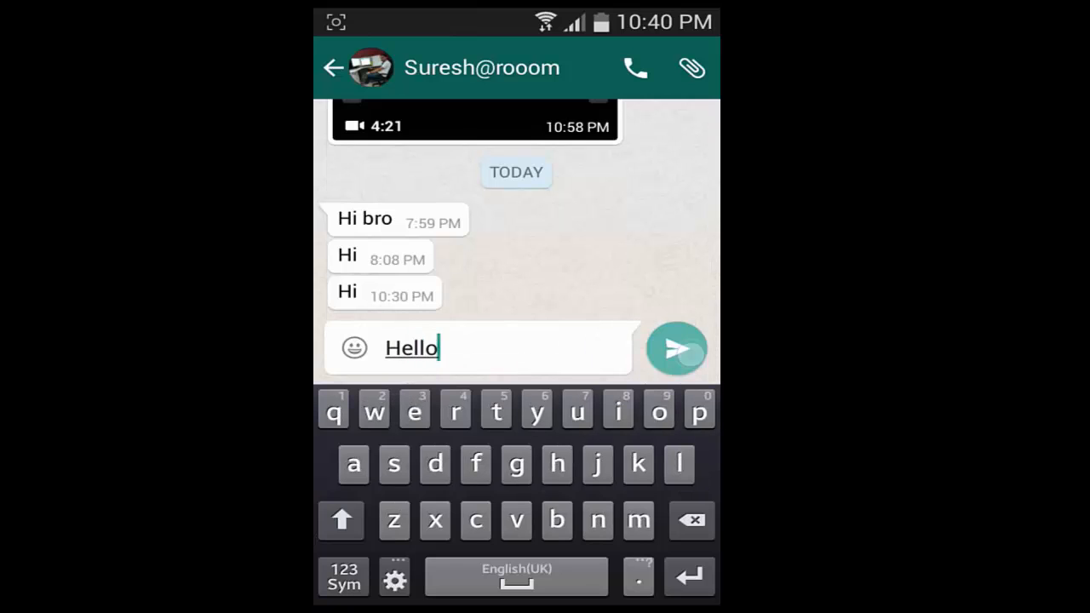
{"action": "left_click", "coordinate": [675, 347]}
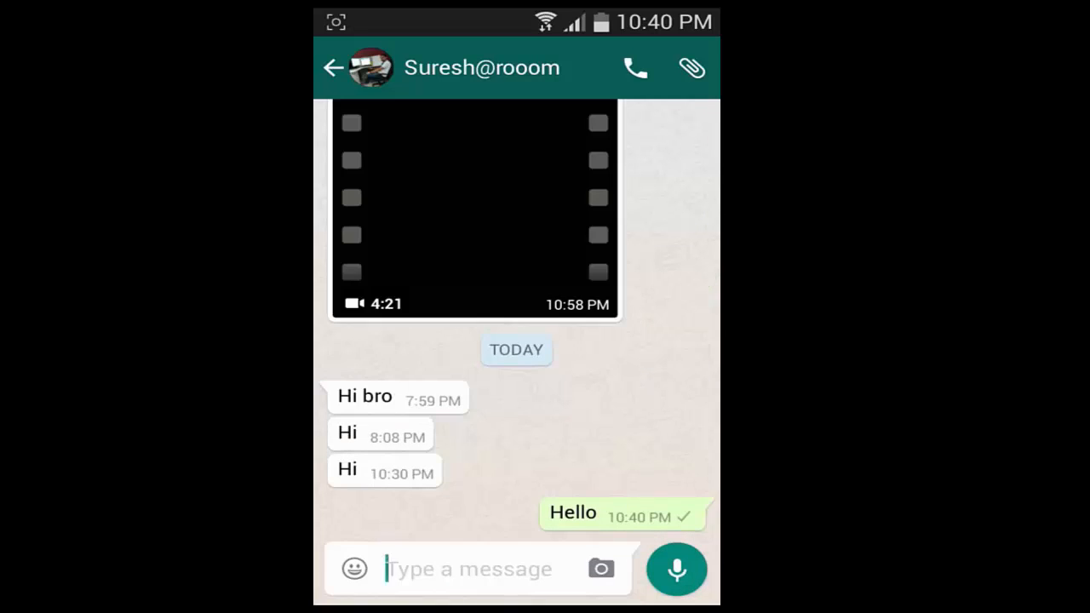
{"action": "left_click", "coordinate": [333, 68]}
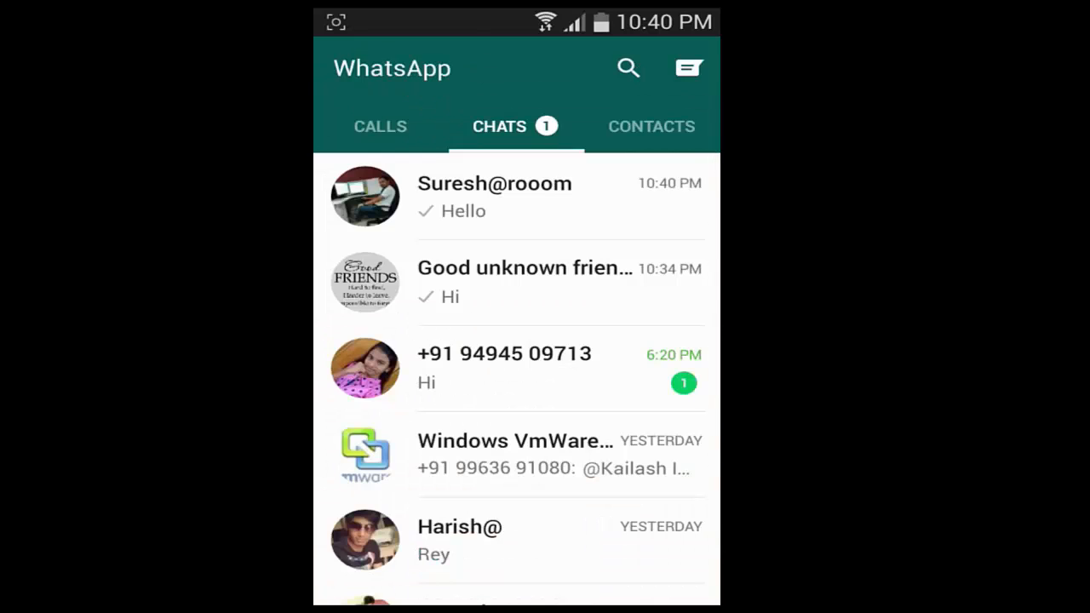